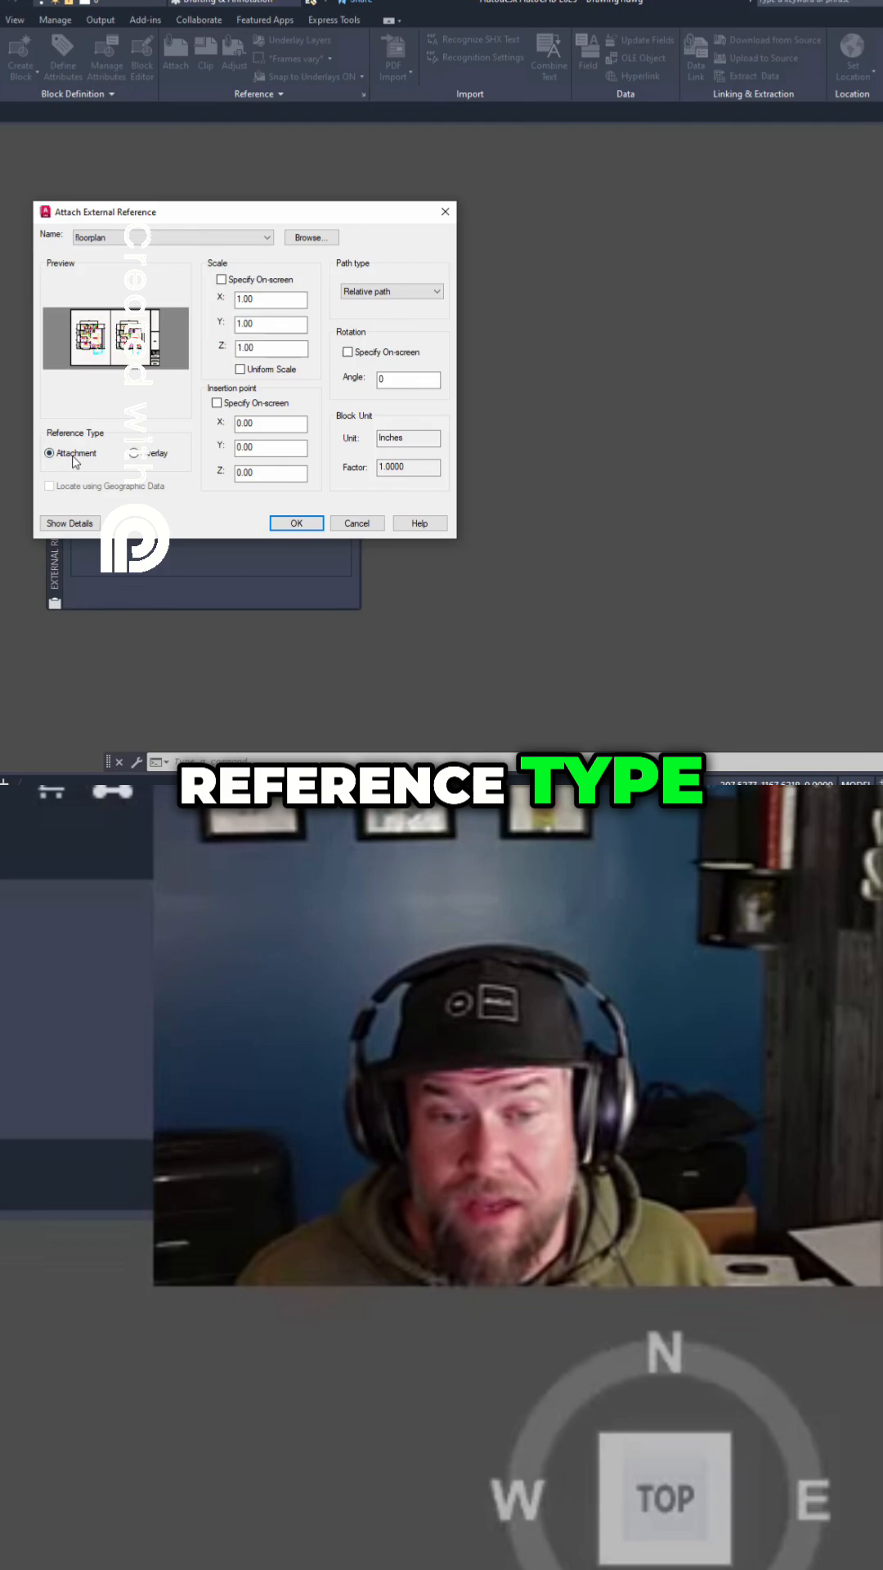
# Step: Set the floorplan external reference's Reference Type to Overlay in the Attach dialog
pyautogui.click(132, 453)
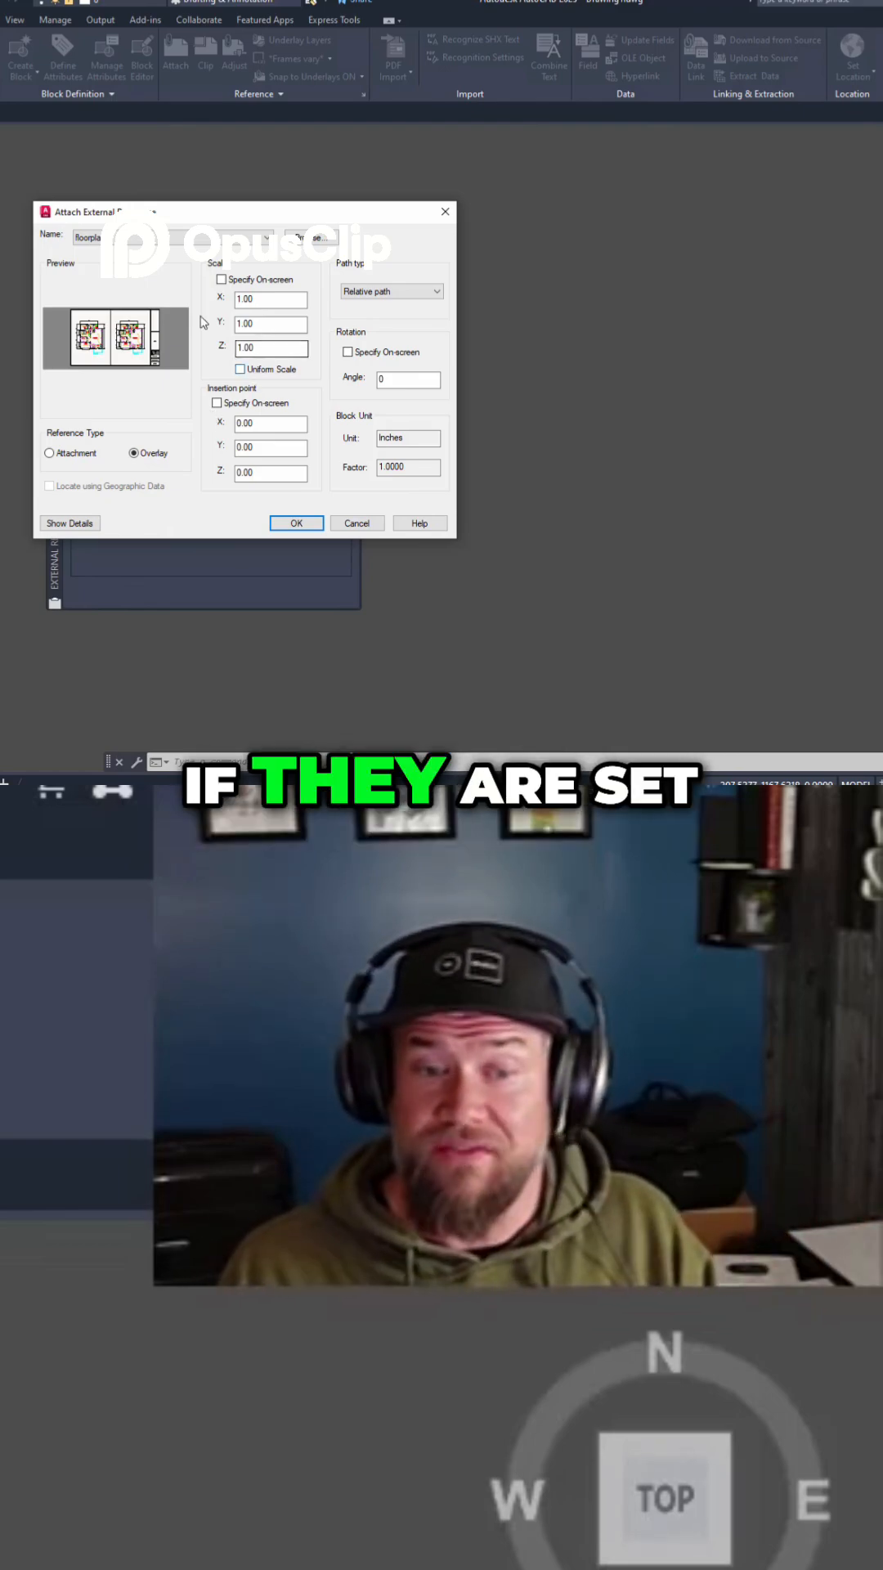
pyautogui.click(49, 453)
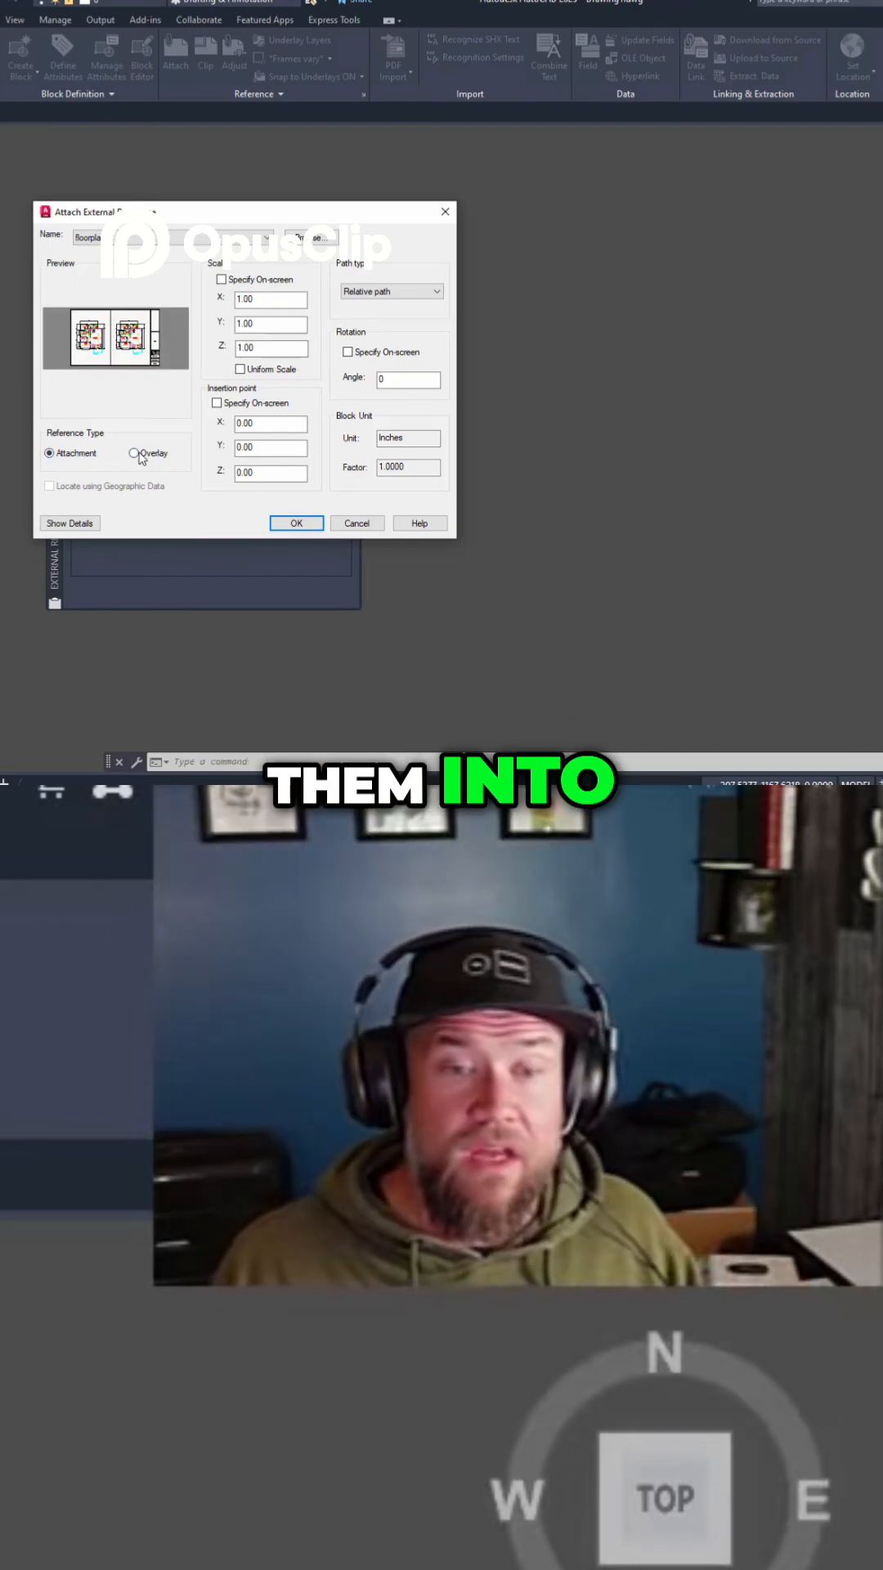
pyautogui.click(136, 453)
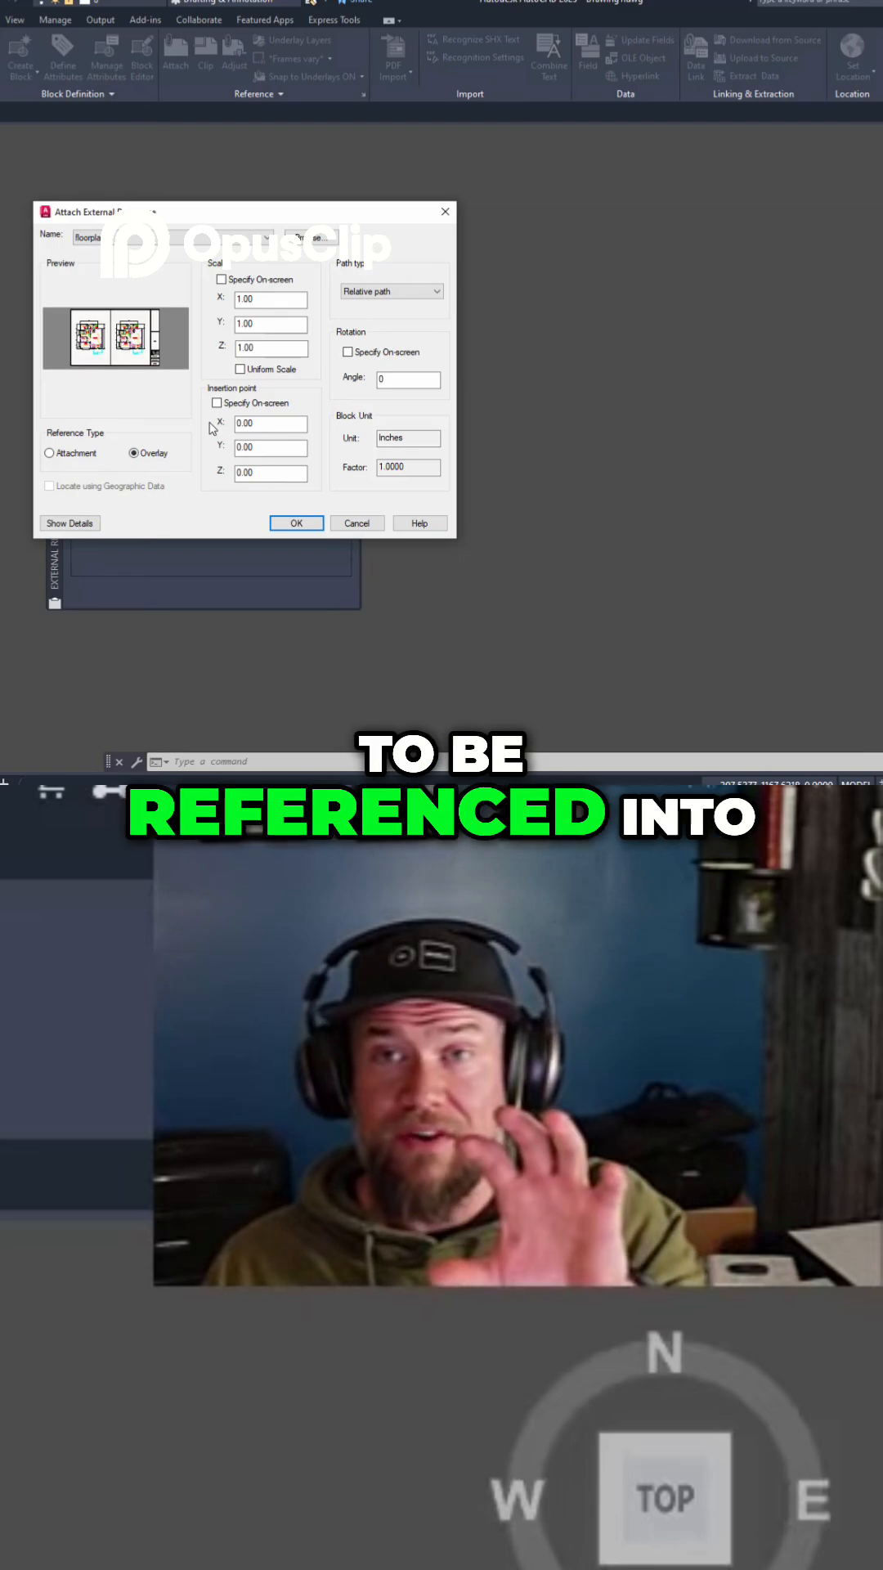